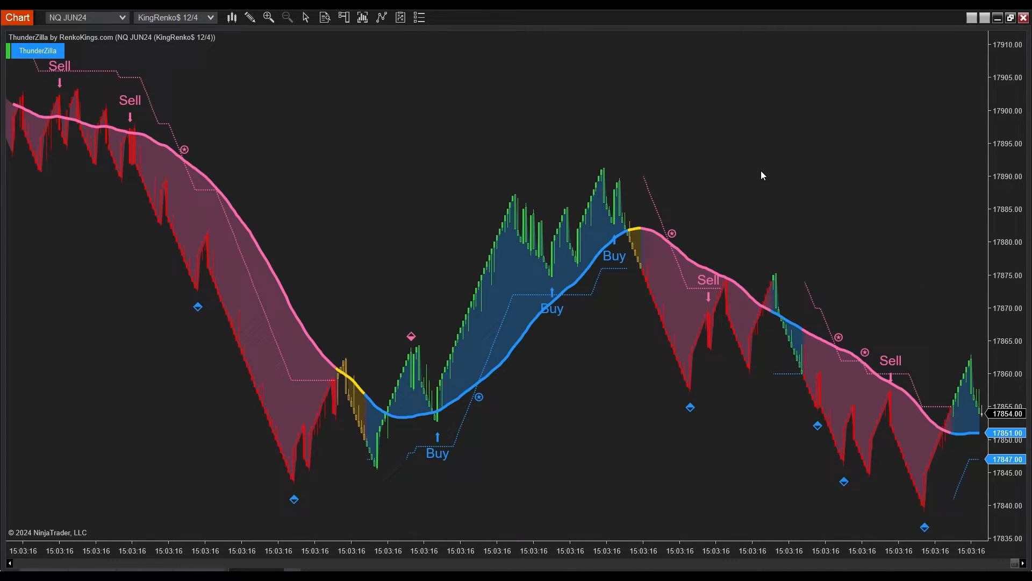
Scroll the NQ JUN24 Renko chart right to show the ThunderZilla signals and Innovative Ordering panel.
scroll("right", 3)
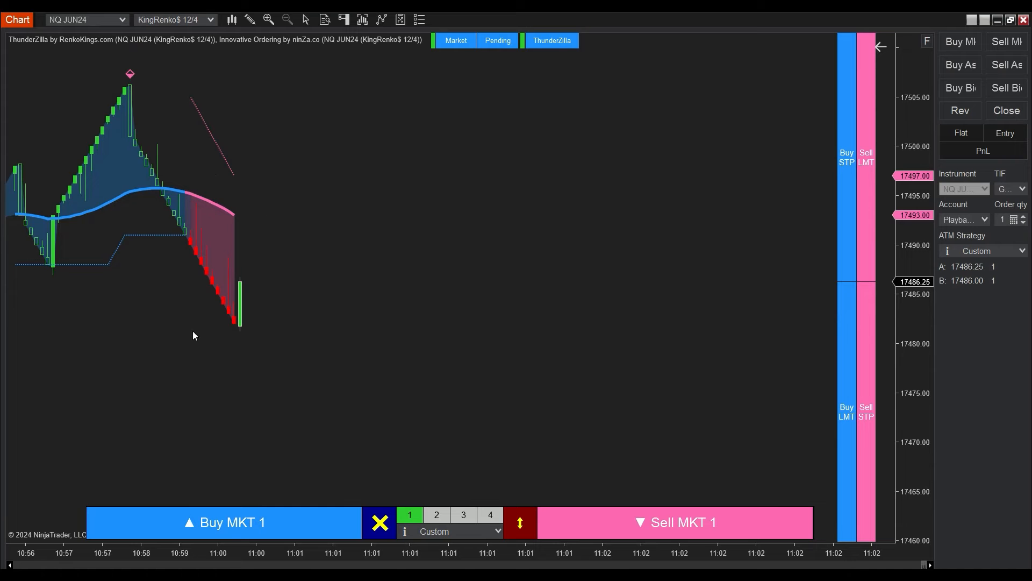
mouse_move(185, 366)
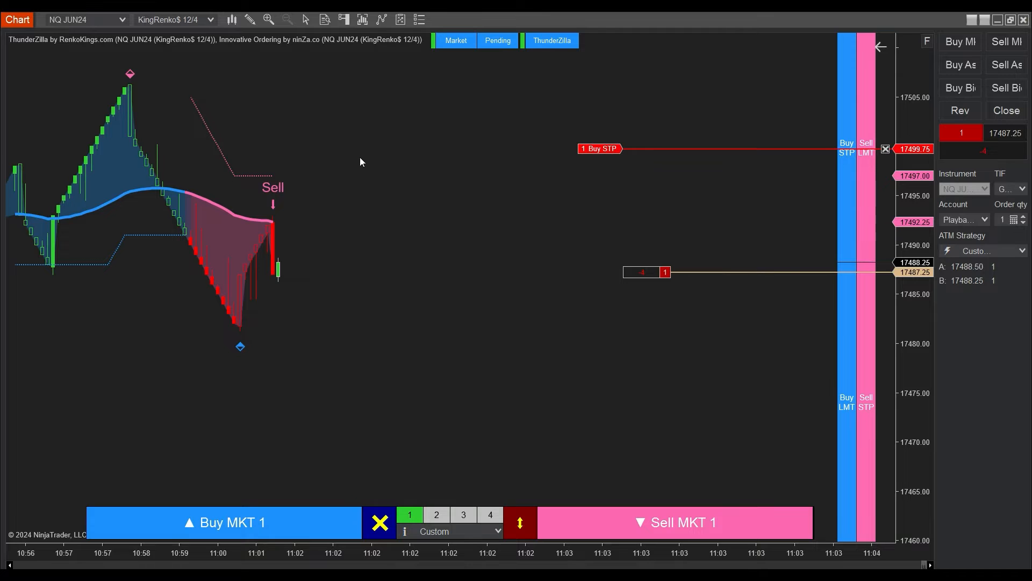
mouse_move(606, 171)
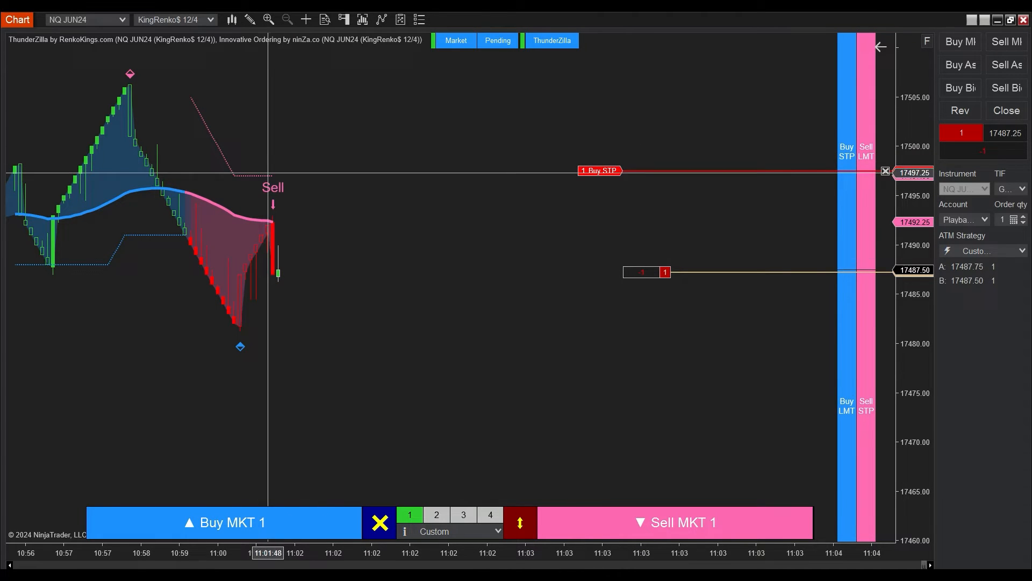
Switch the chart crosshair setting to Off from the toolbar.
left_click(305, 19)
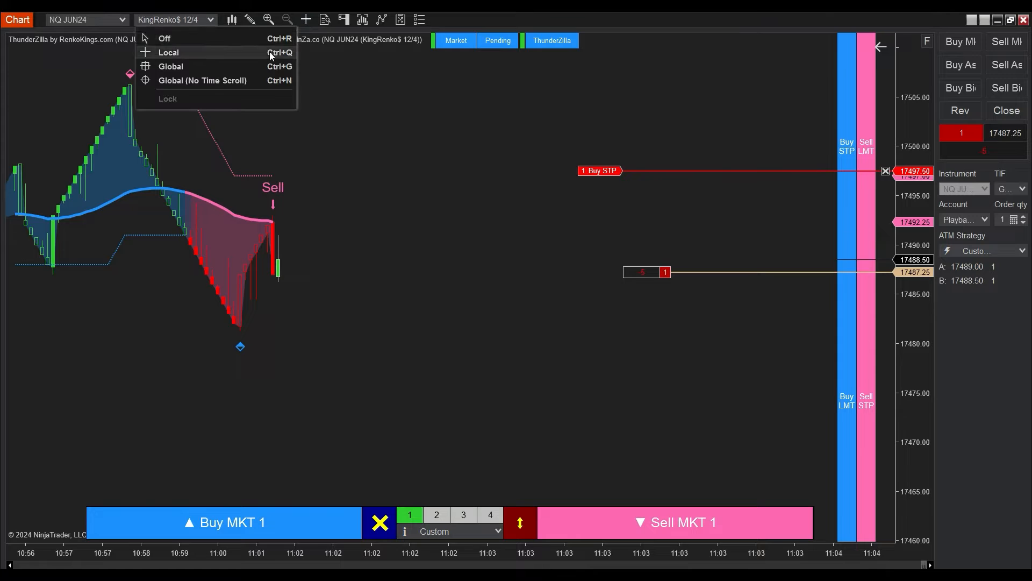
left_click(164, 39)
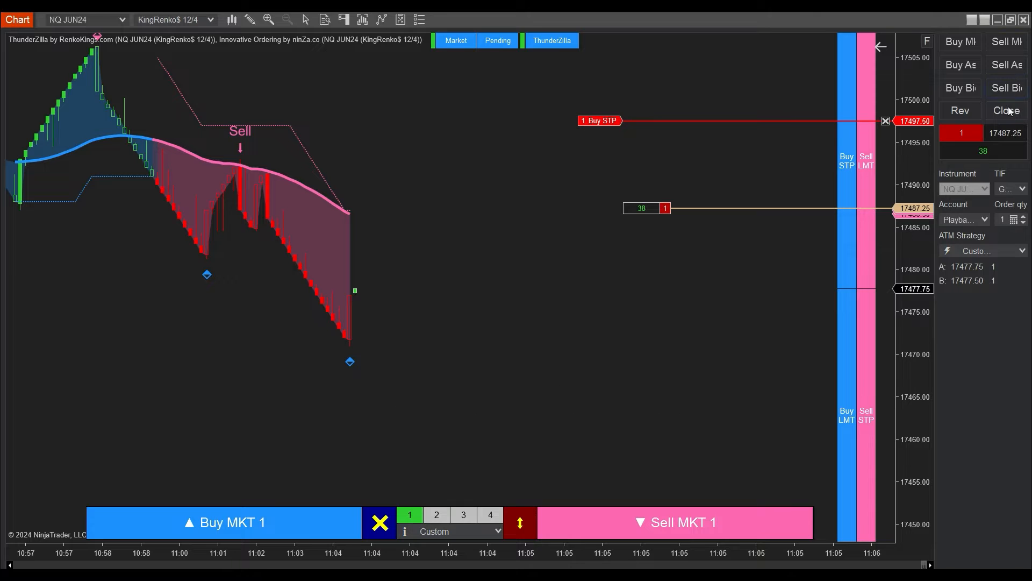
Close the short NQ position from the Chart Trader panel while it shows a profit.
left_click(1005, 109)
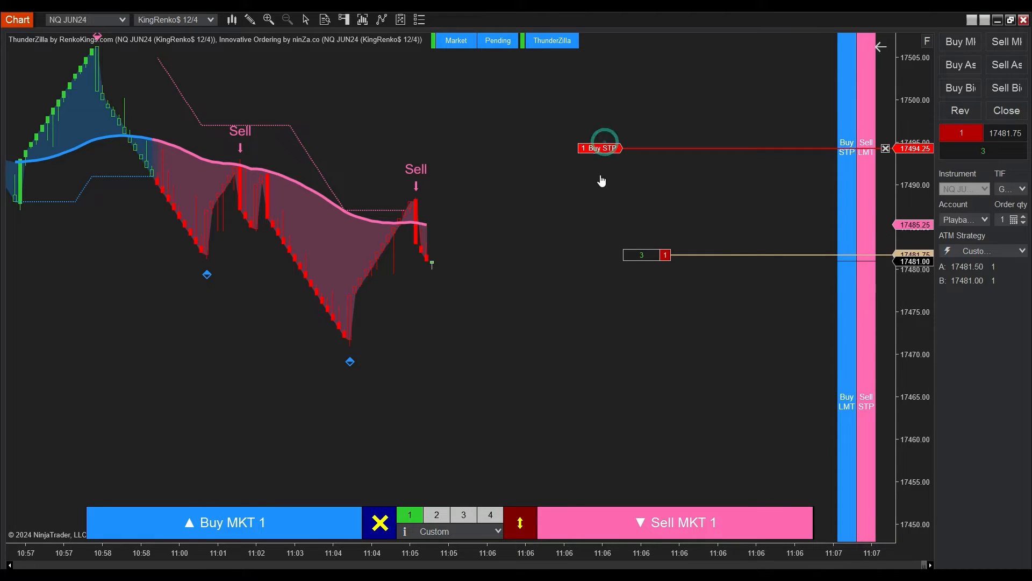
Drag the 1 Buy STP line down to lower the protective stop on the new NQ short.
left_click_drag(599, 147, 599, 174)
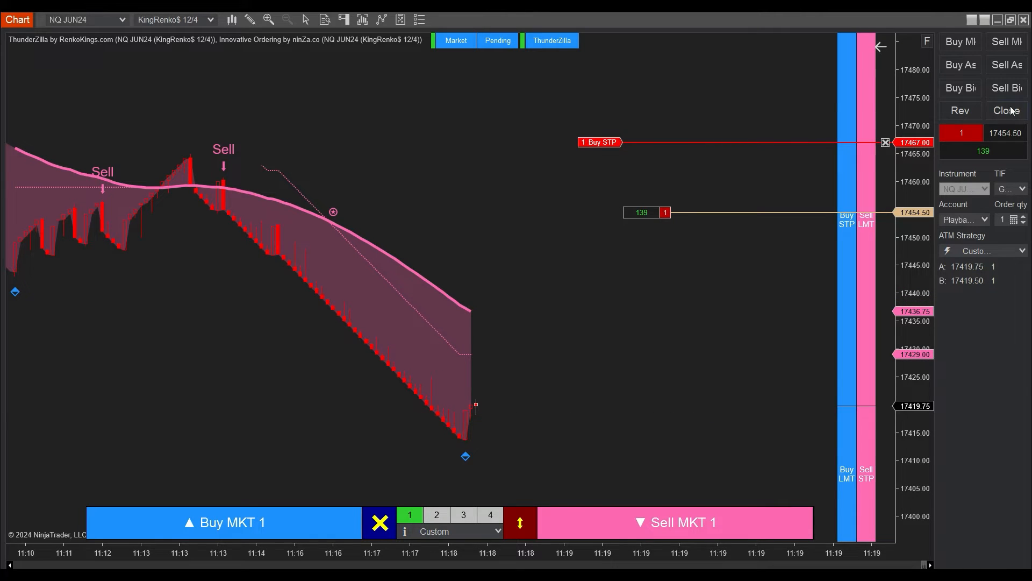
Close the short NQ position showing 139 open profit via Chart Trader Close.
left_click(1006, 110)
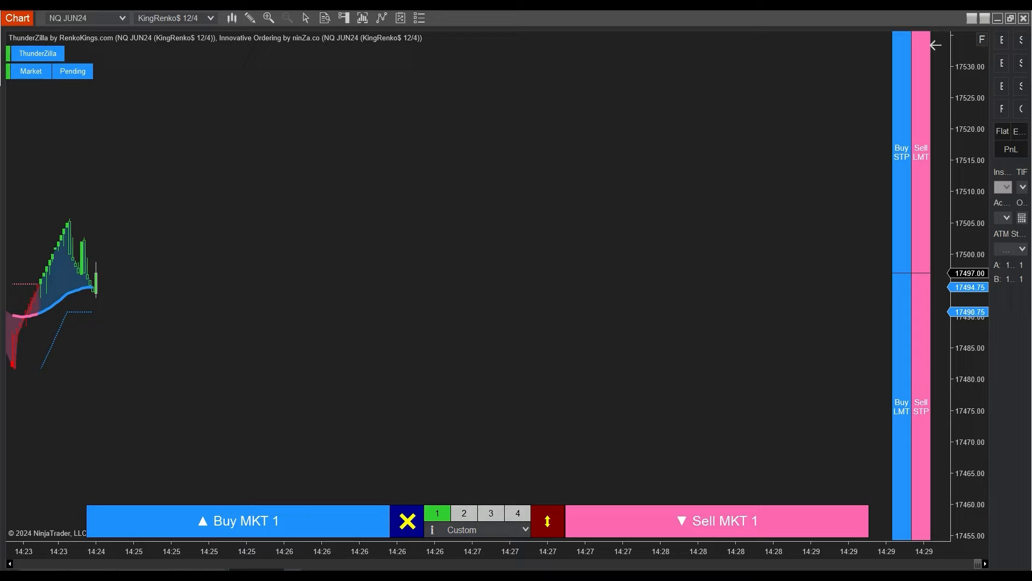
Enter a one-contract NQ long at 17499.50 with a sell stop at 17487.00.
left_click(246, 520)
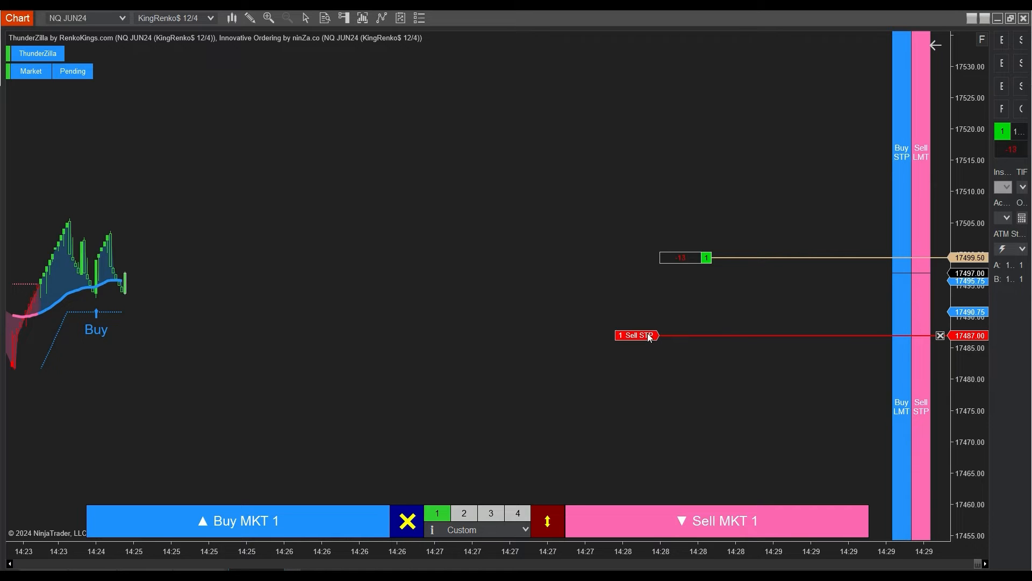
Show the Drawing Tools menu from the chart toolbar, leaving the long and its 17487 stop working.
left_click(248, 19)
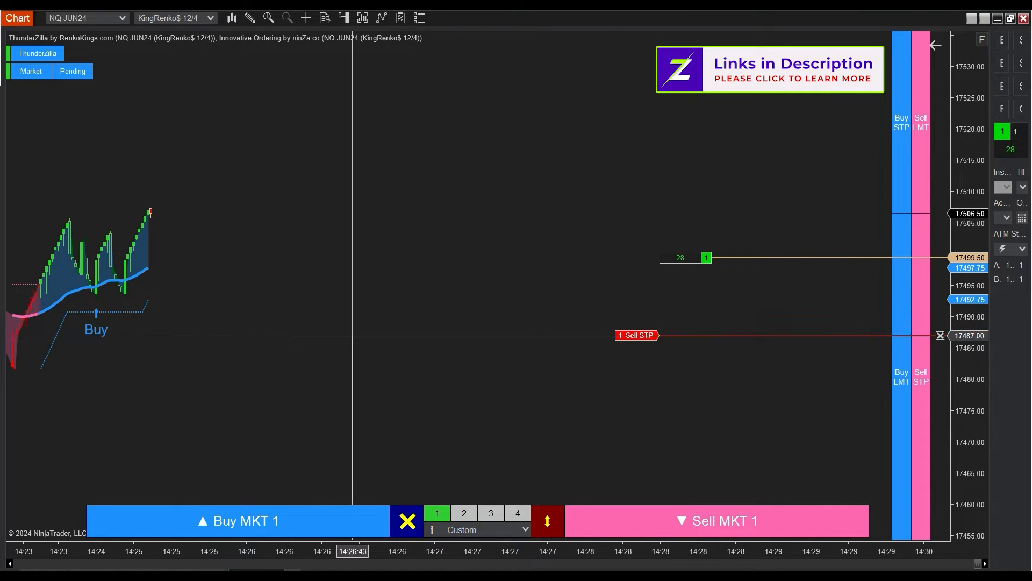
left_click(249, 19)
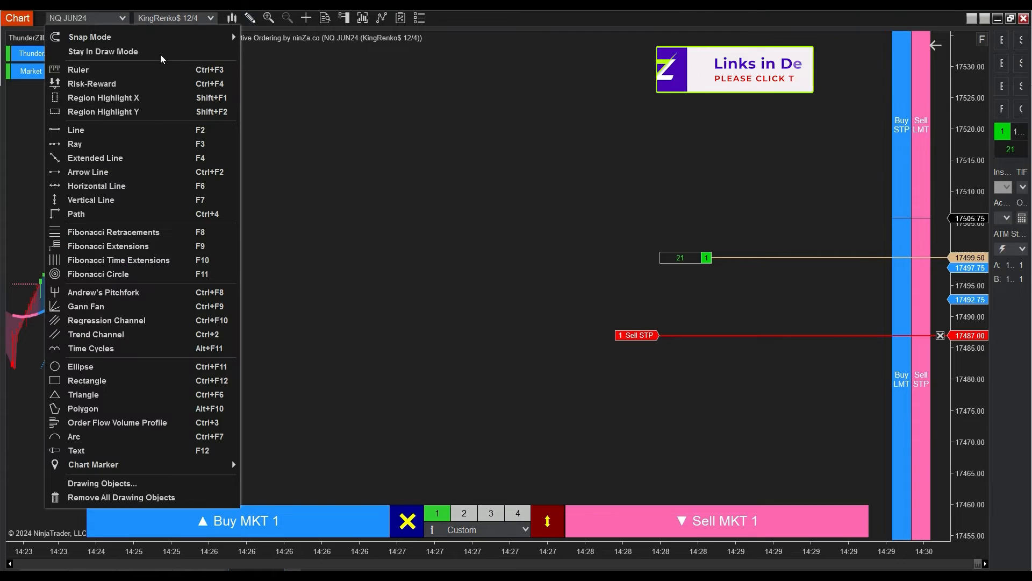
Dismiss the Drawing Tools menu without selecting a tool.
left_click(267, 80)
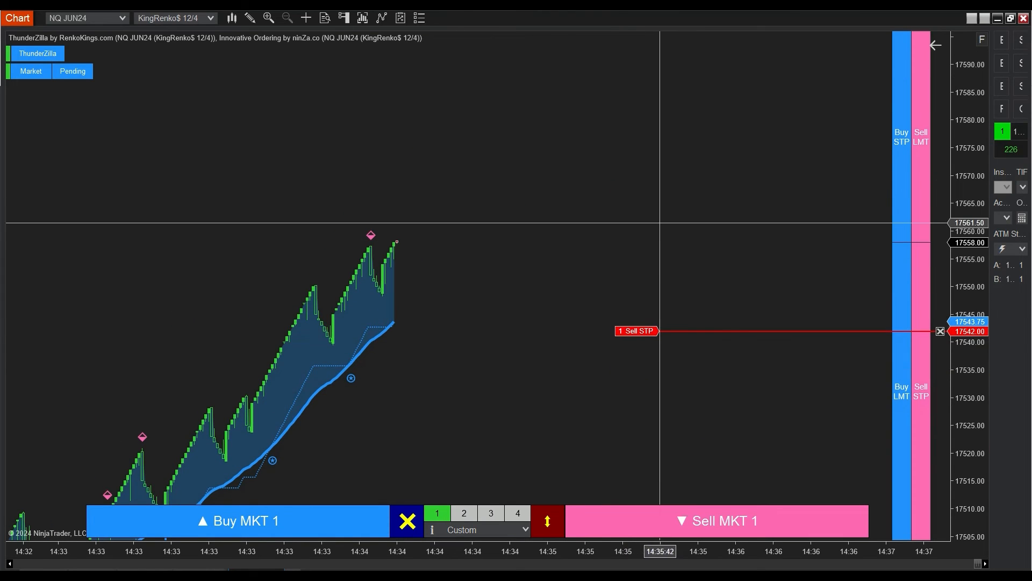
Exit the long NQ trade so the account reads Flat with no order lines.
left_click(245, 521)
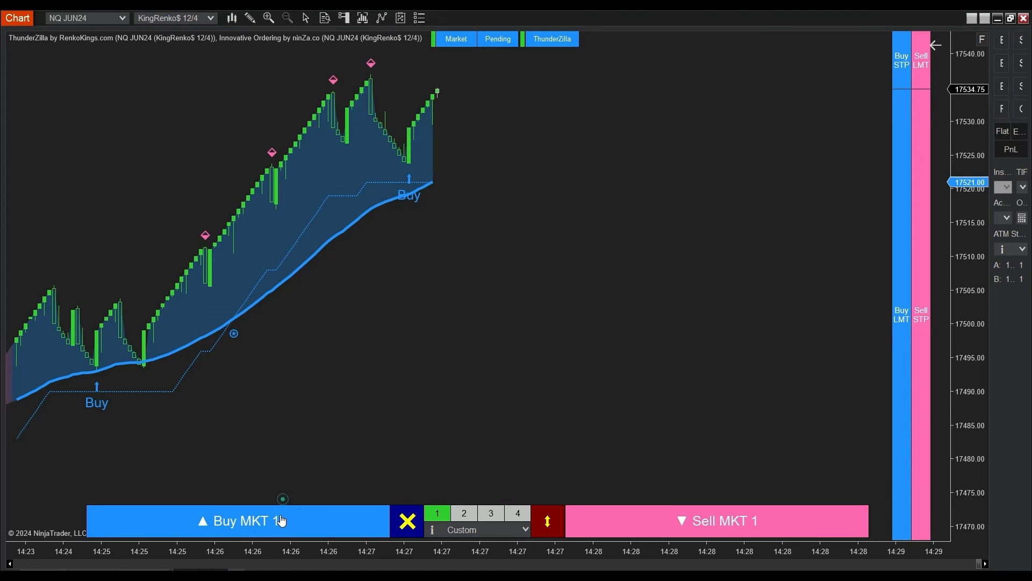
left_click(245, 520)
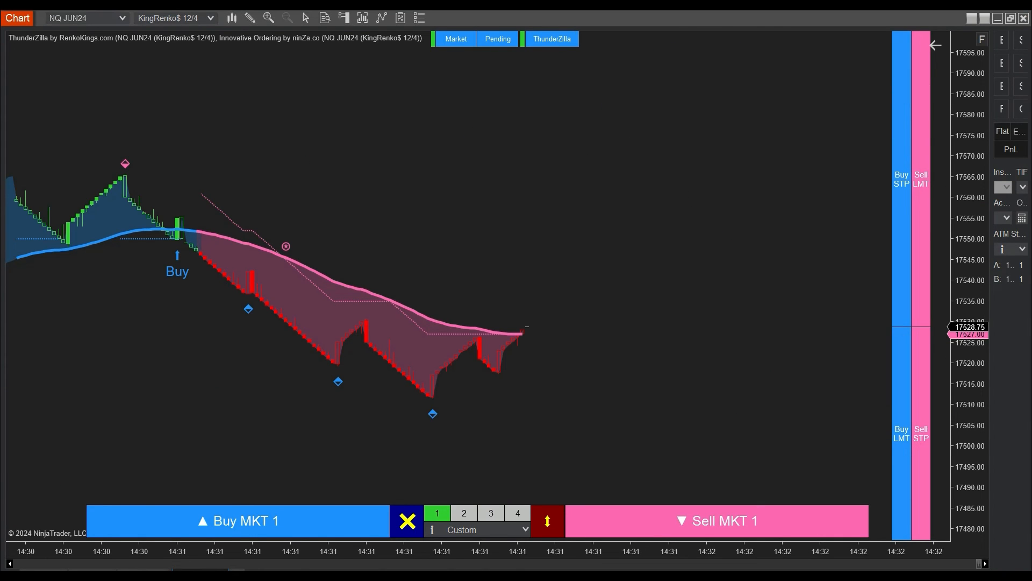
Buy 1 NQ at market, bracketed by a 17515.25 sell limit and 17482.75 sell stop.
left_click(722, 520)
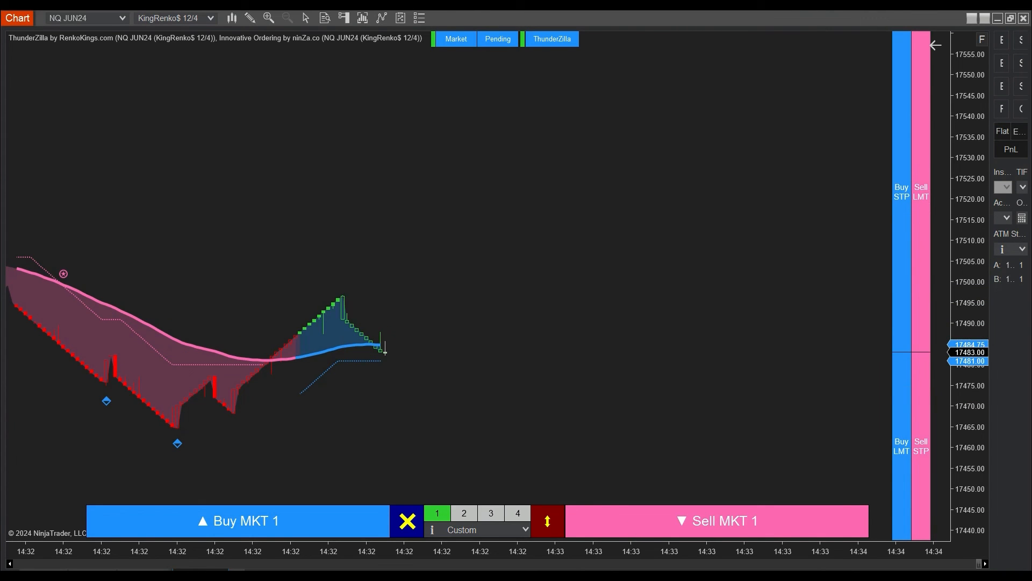
left_click(245, 521)
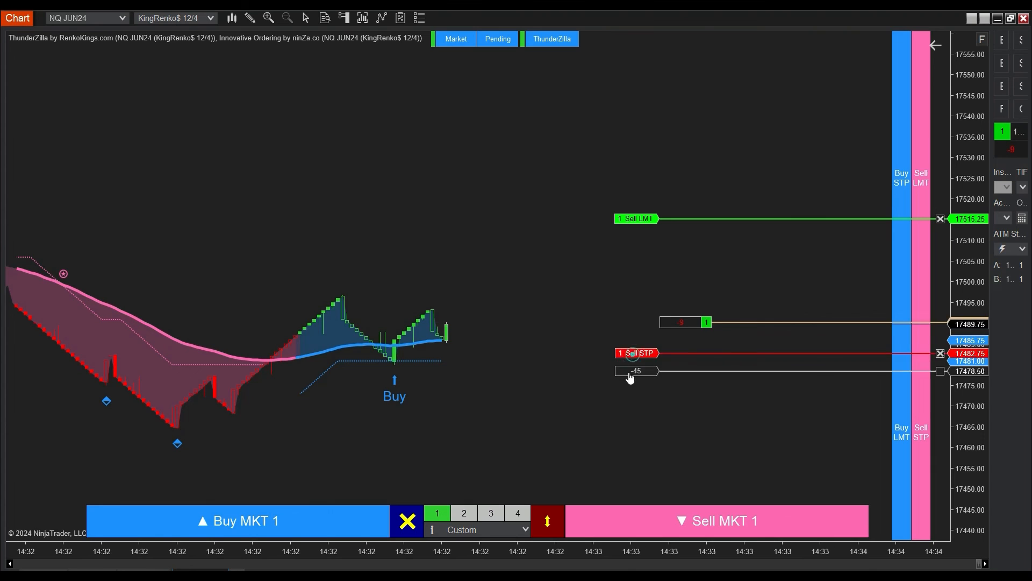